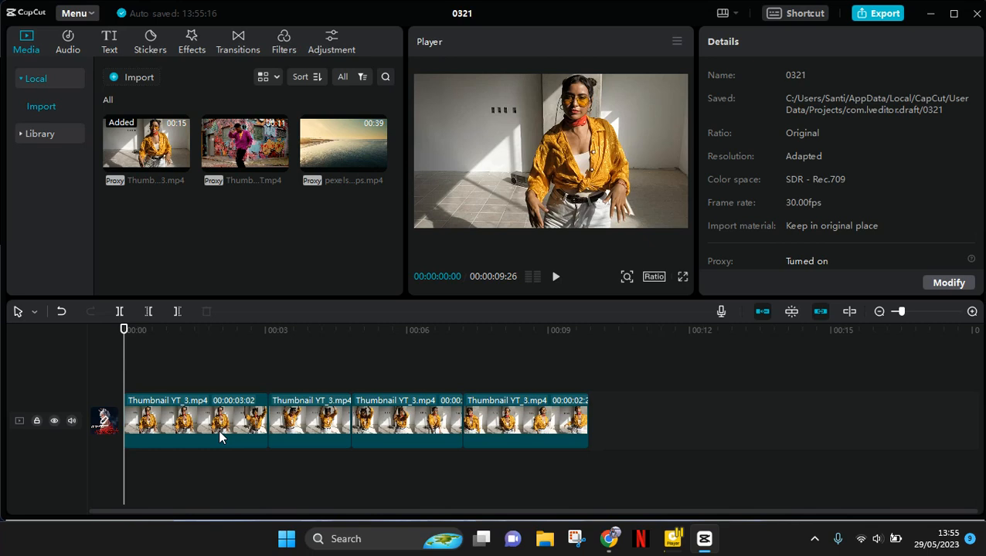
pyautogui.moveTo(153, 364)
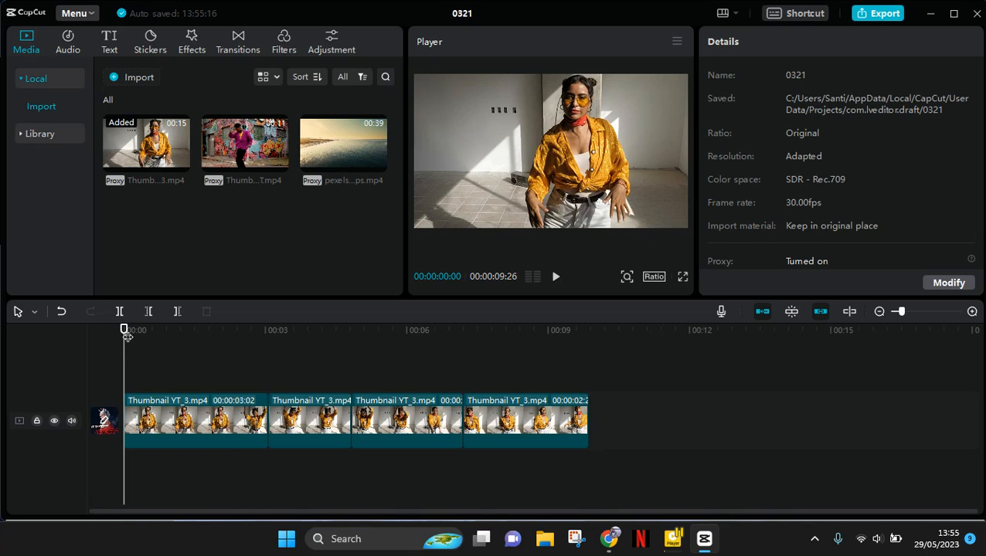
pyautogui.moveTo(201, 401)
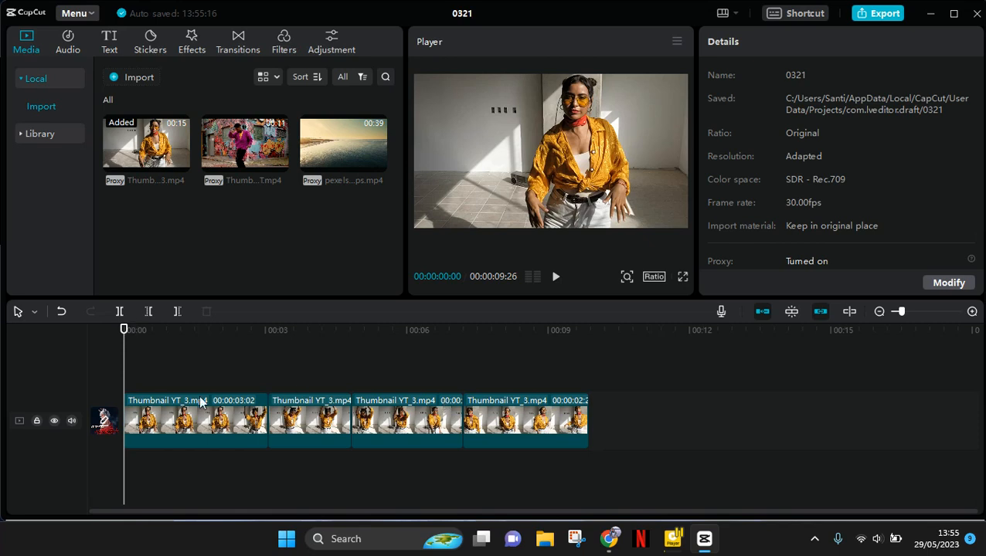
pyautogui.moveTo(237, 429)
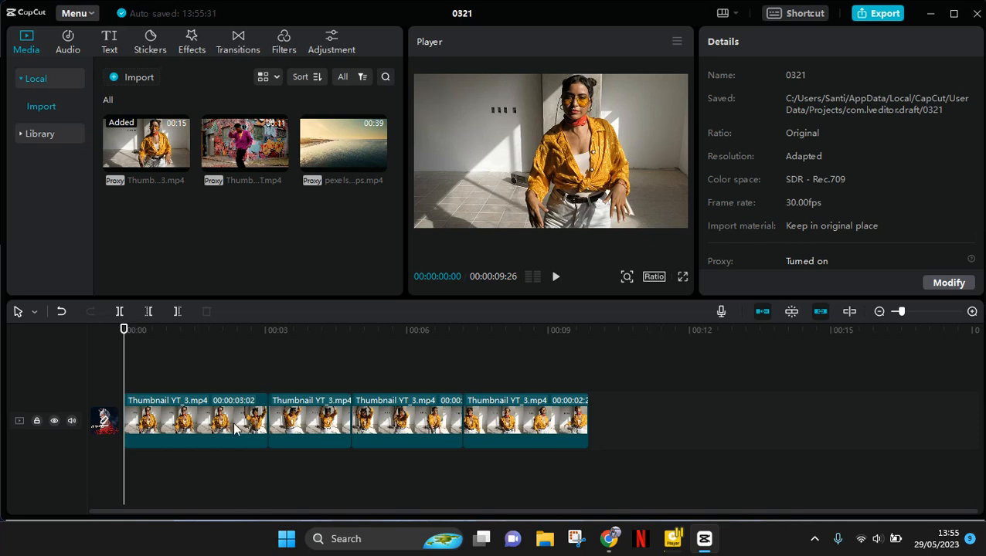
pyautogui.moveTo(379, 411)
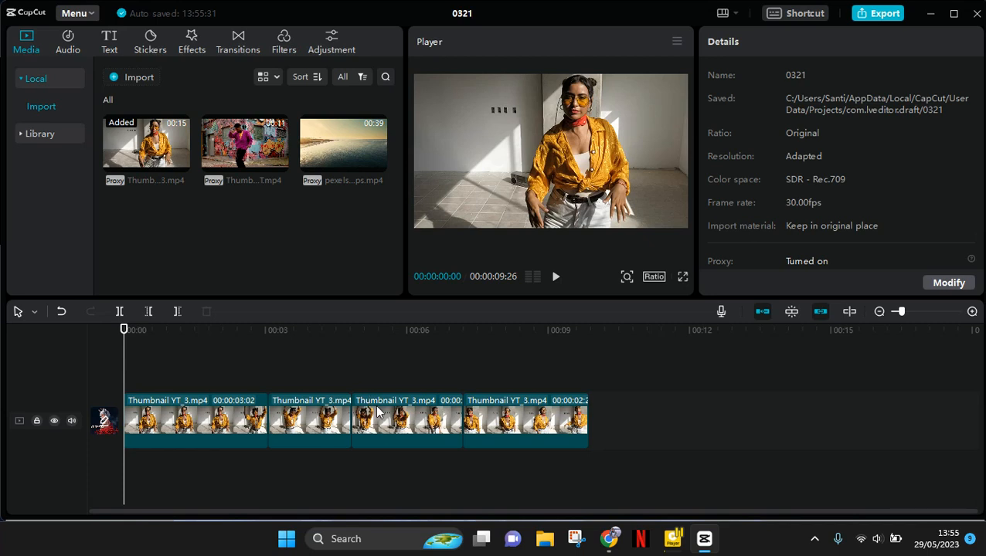
pyautogui.moveTo(191, 416)
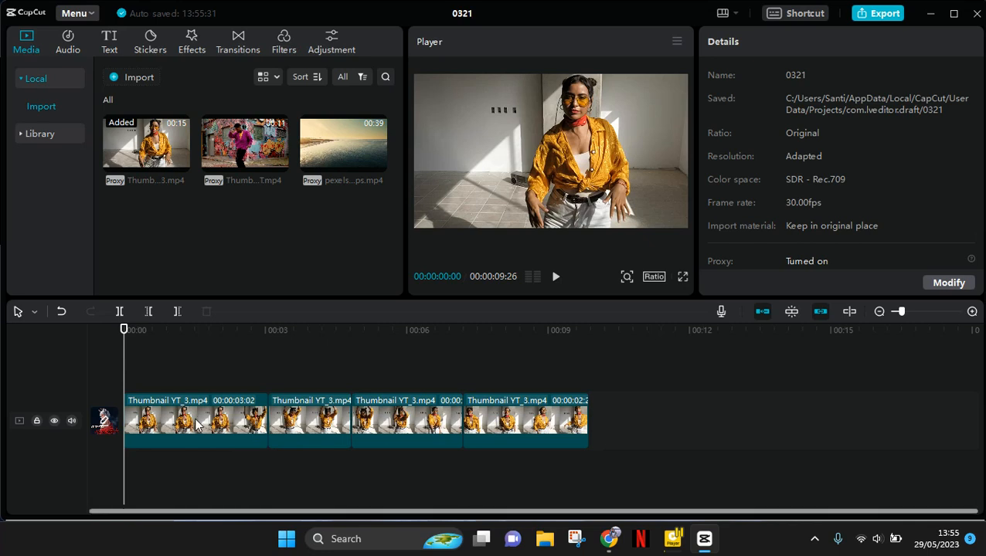
# Step: Select the first clip and reveal its Blend opacity controls in the Basic settings
pyautogui.click(195, 420)
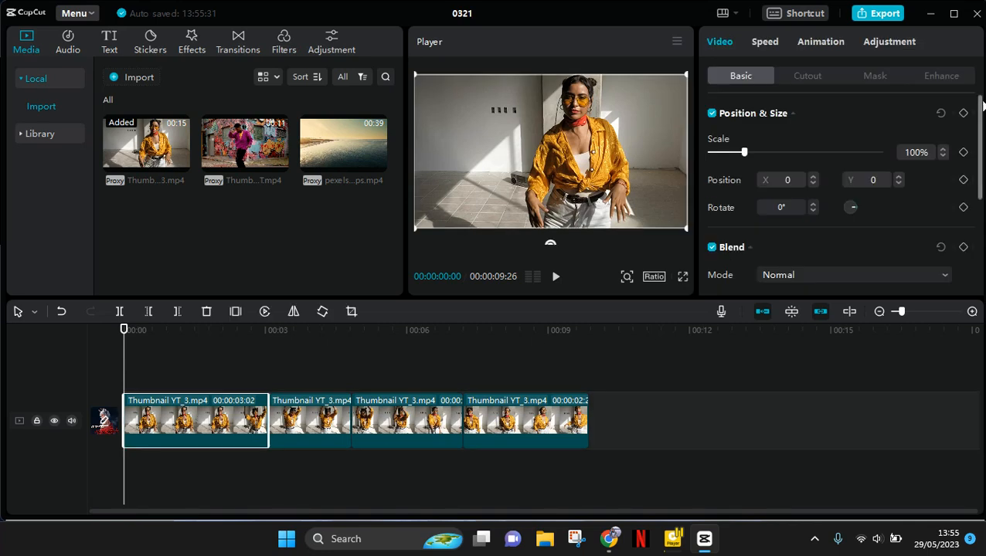
pyautogui.scroll(-3)
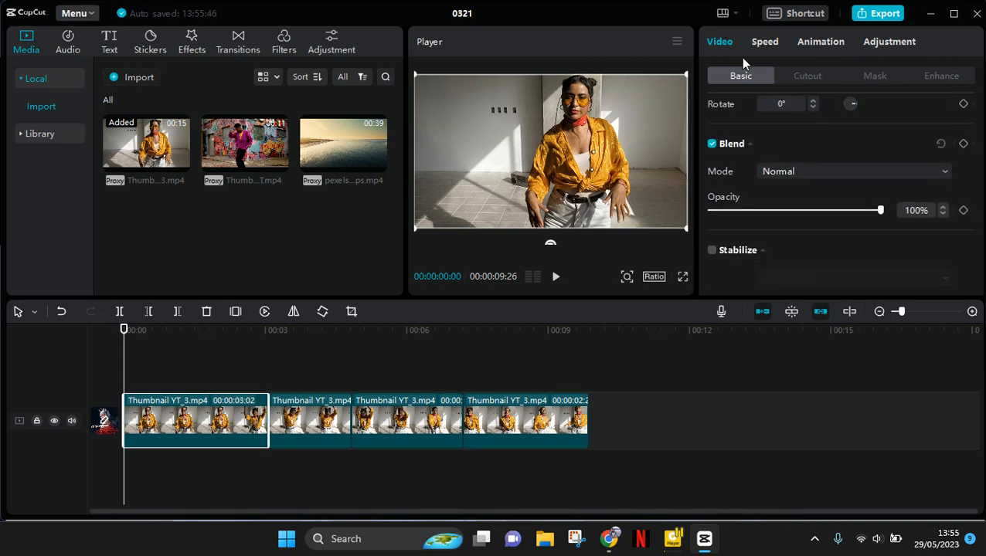
pyautogui.moveTo(714, 221)
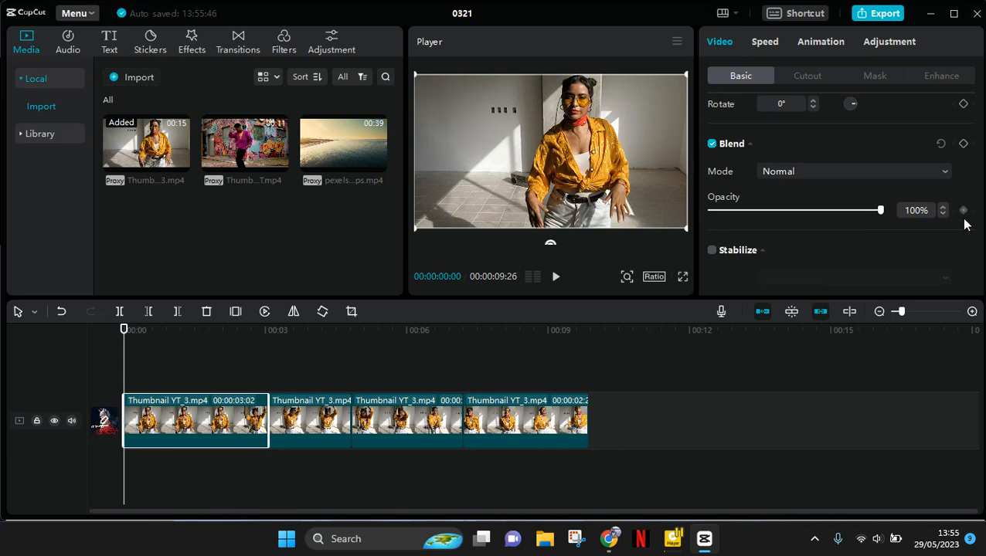
pyautogui.moveTo(970, 222)
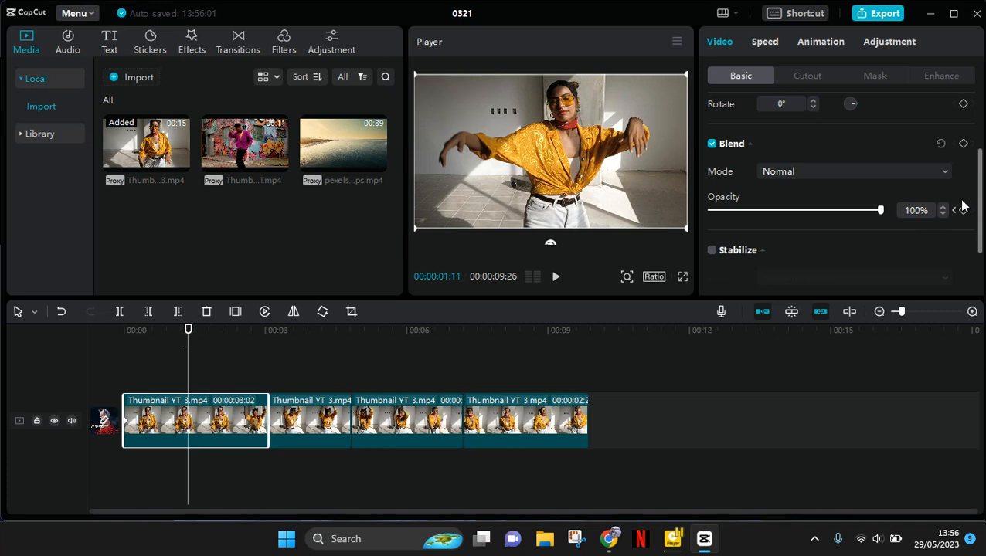
pyautogui.moveTo(964, 210)
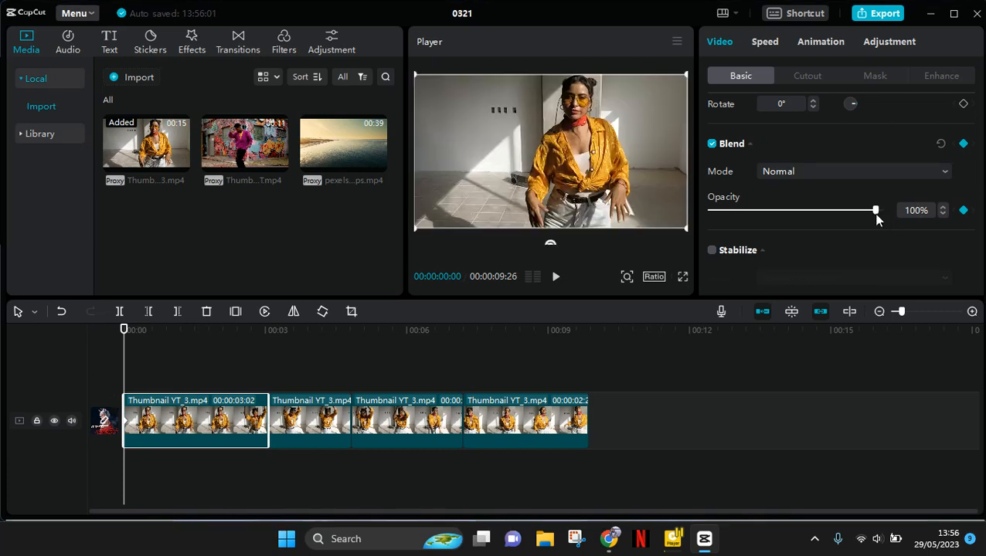
# Step: Keyframe the first clip's opacity at 55% start, 100% mid-clip and 55% end
pyautogui.moveTo(875, 210); pyautogui.dragTo(810, 210)
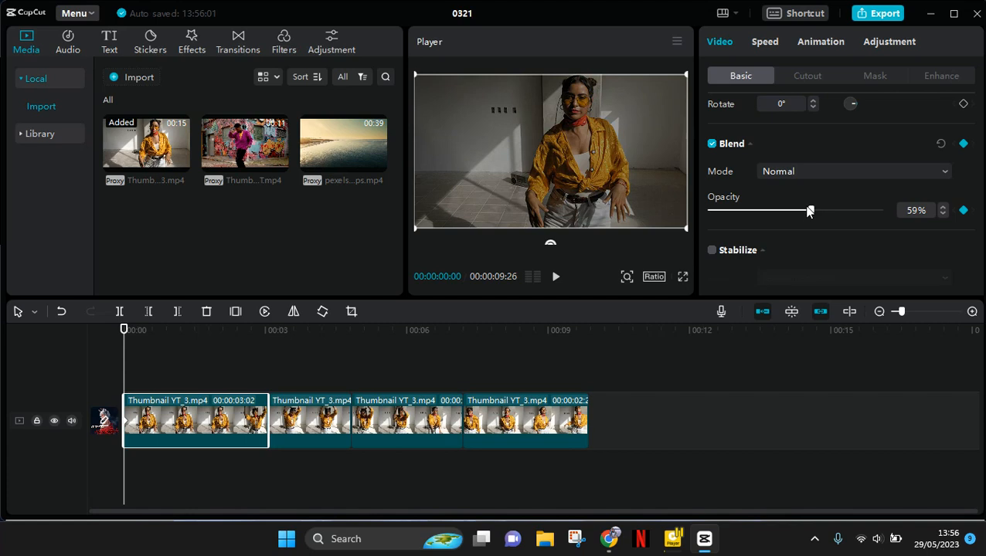
pyautogui.moveTo(810, 210); pyautogui.dragTo(806, 210)
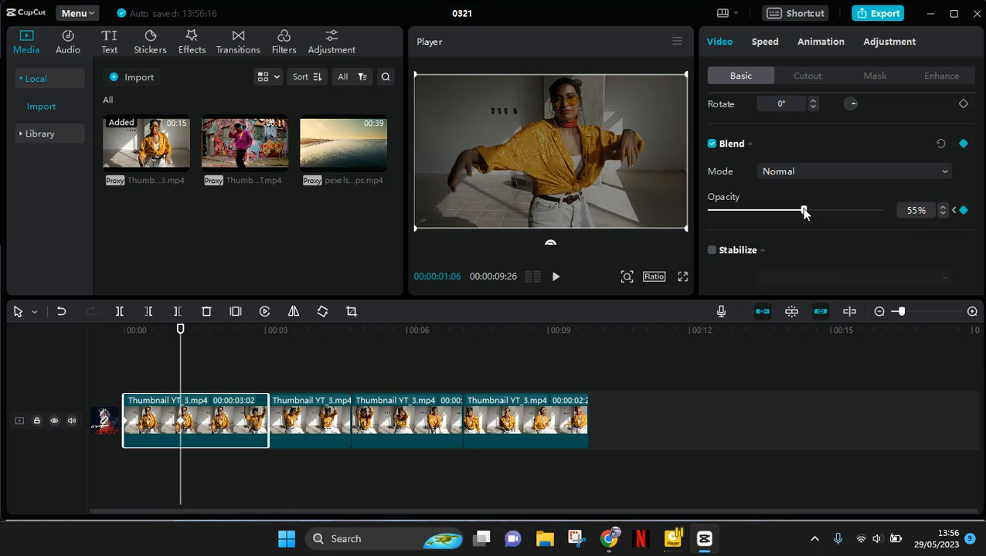
pyautogui.moveTo(803, 211); pyautogui.dragTo(859, 210)
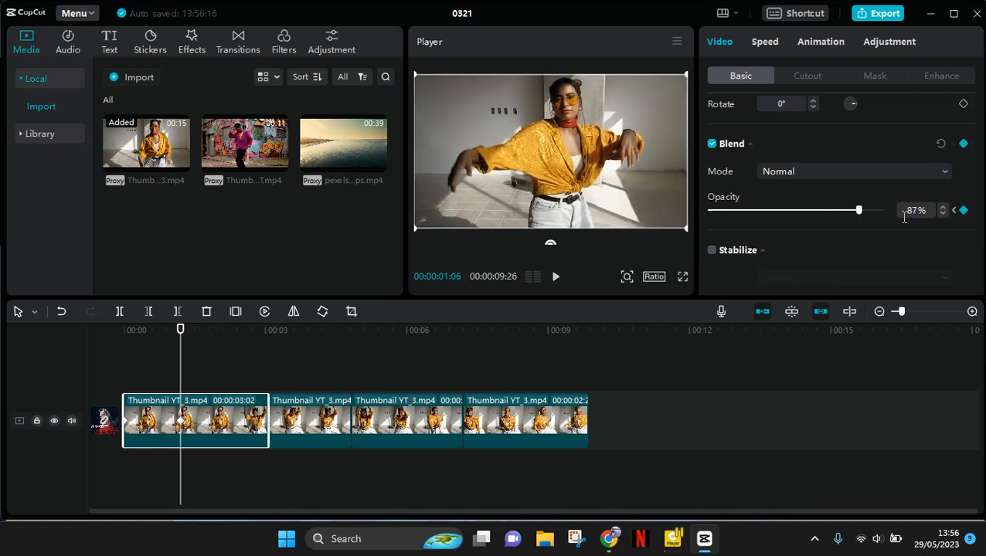
pyautogui.moveTo(859, 210); pyautogui.dragTo(880, 210)
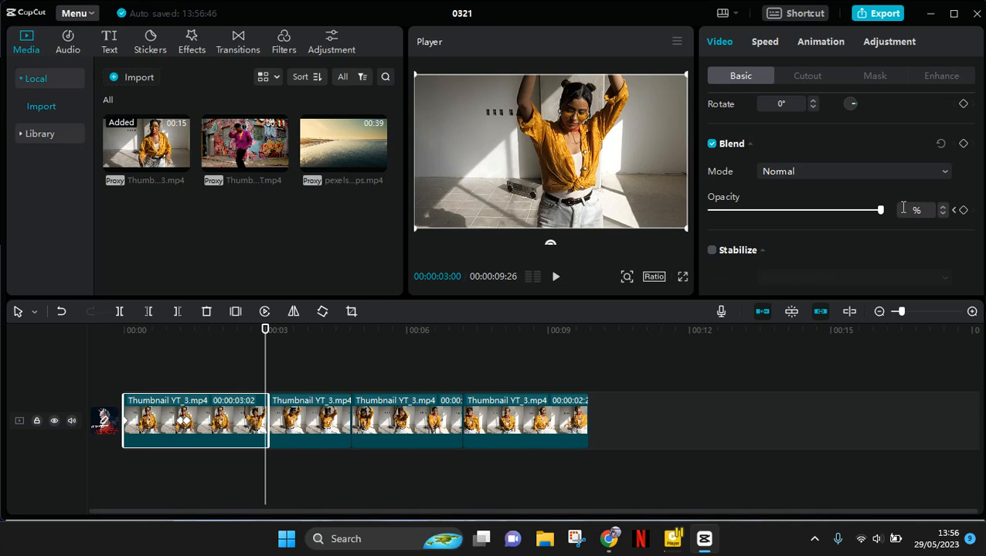
pyautogui.moveTo(880, 210); pyautogui.dragTo(803, 210)
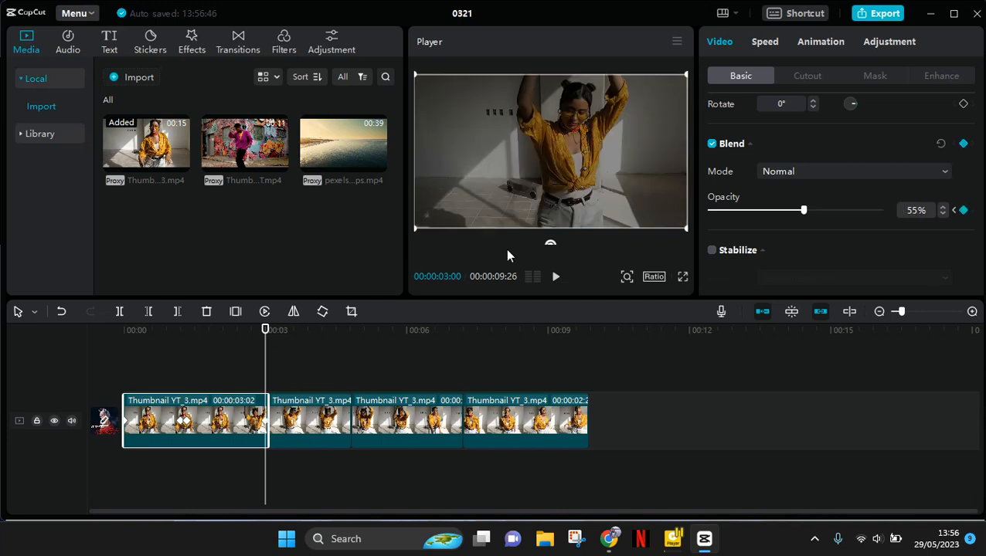
# Step: Keyframe the second clip's opacity between 100% and 55% across its length
pyautogui.click(309, 420)
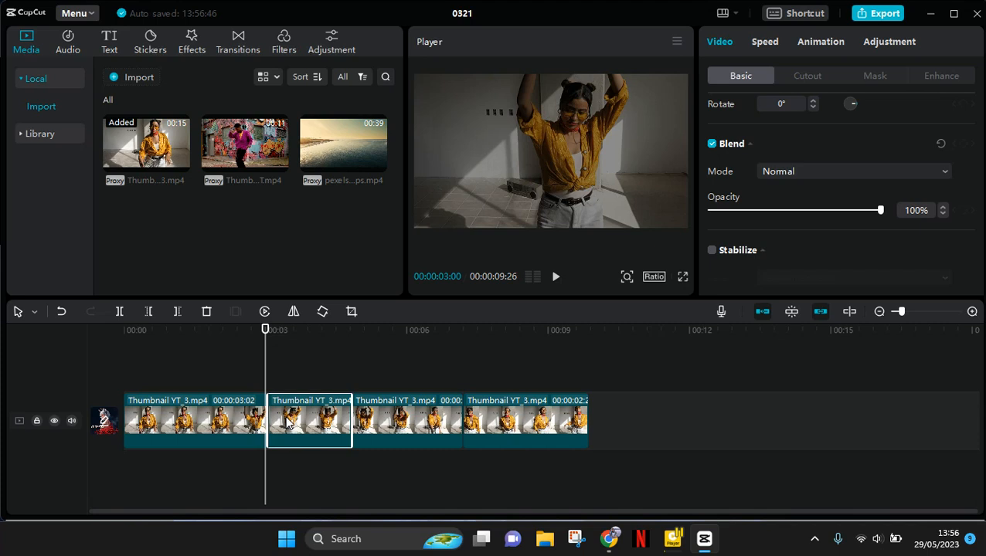
pyautogui.moveTo(942, 223)
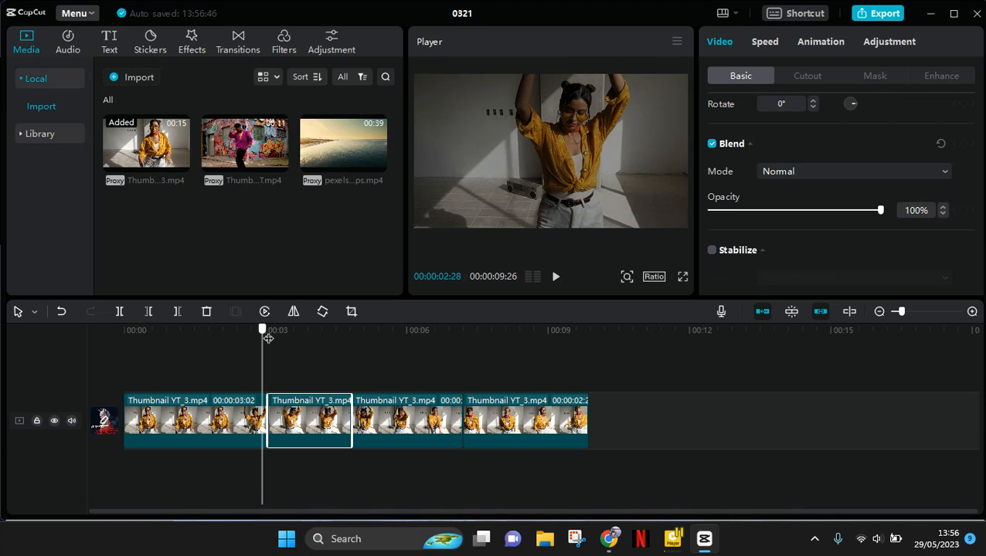
pyautogui.moveTo(263, 331); pyautogui.dragTo(269, 331)
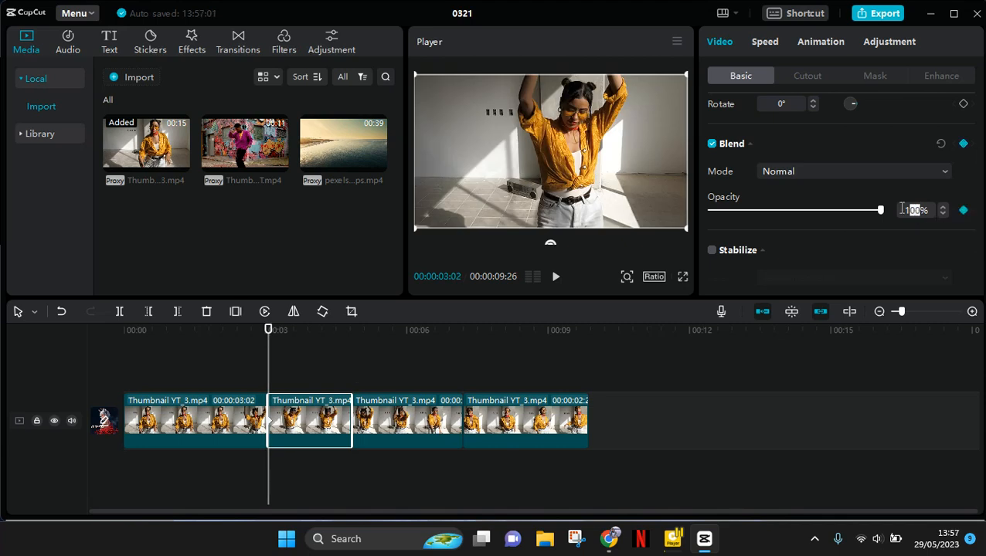
pyautogui.moveTo(881, 211); pyautogui.dragTo(803, 210)
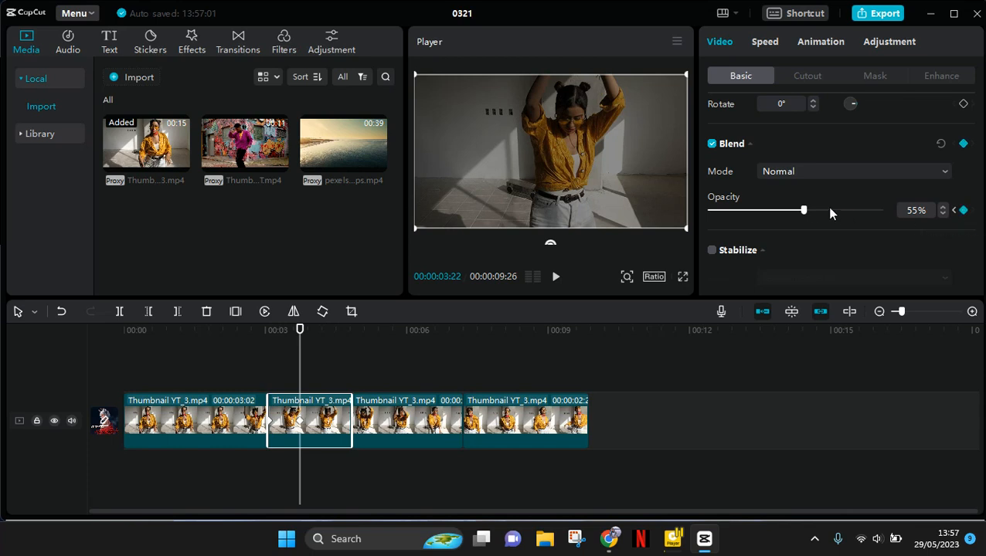
pyautogui.moveTo(804, 210); pyautogui.dragTo(880, 210)
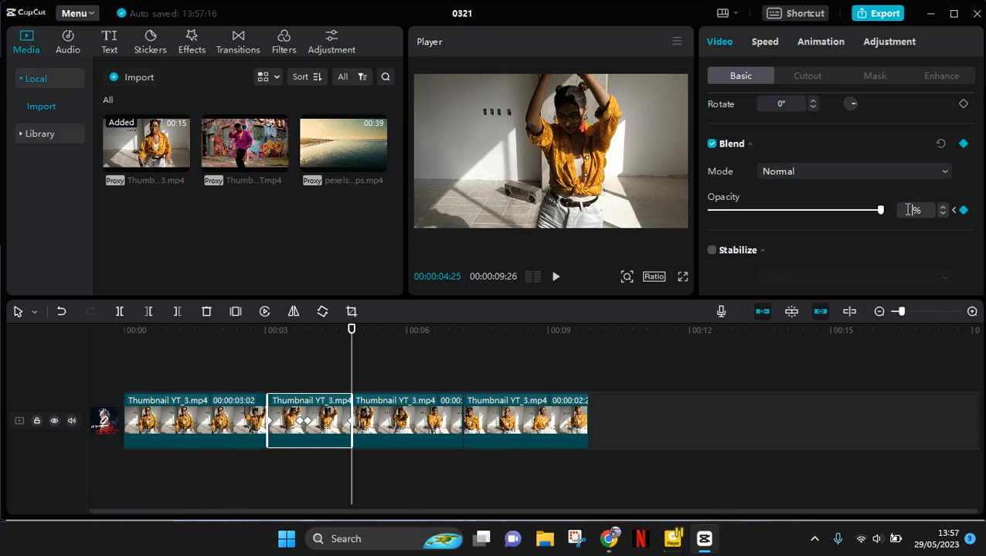
pyautogui.moveTo(881, 210); pyautogui.dragTo(803, 210)
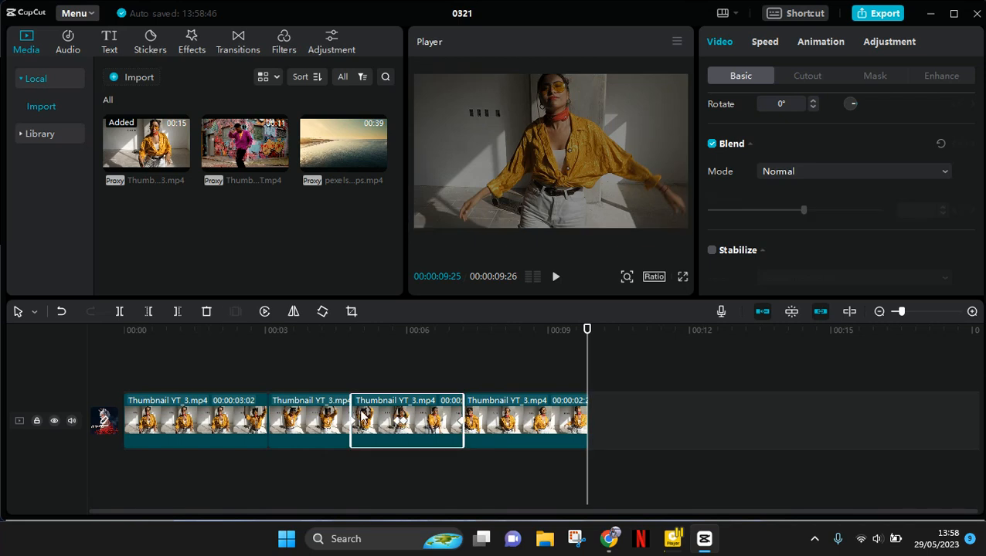
# Step: Deselect the clips and play the timeline from the start to preview the fades
pyautogui.click(309, 420)
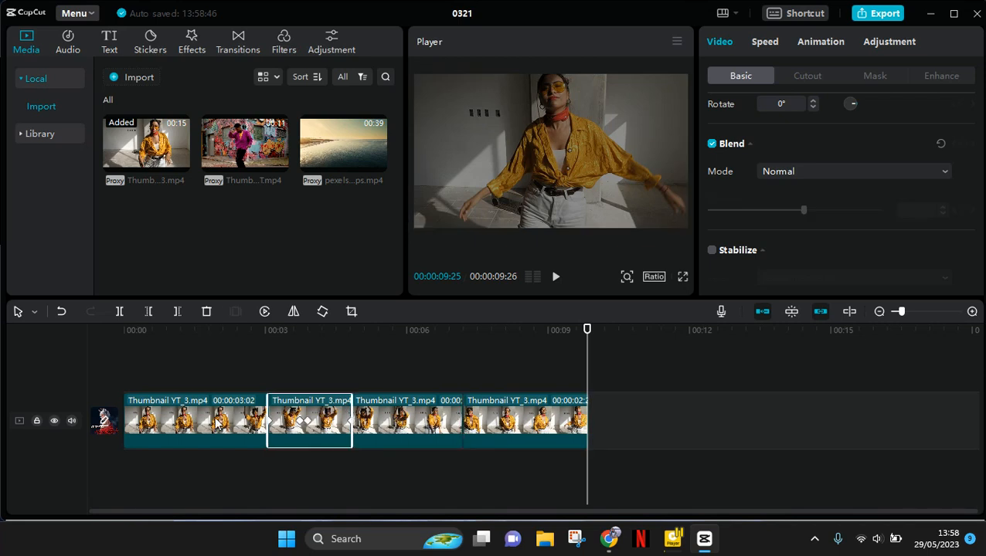
pyautogui.click(195, 420)
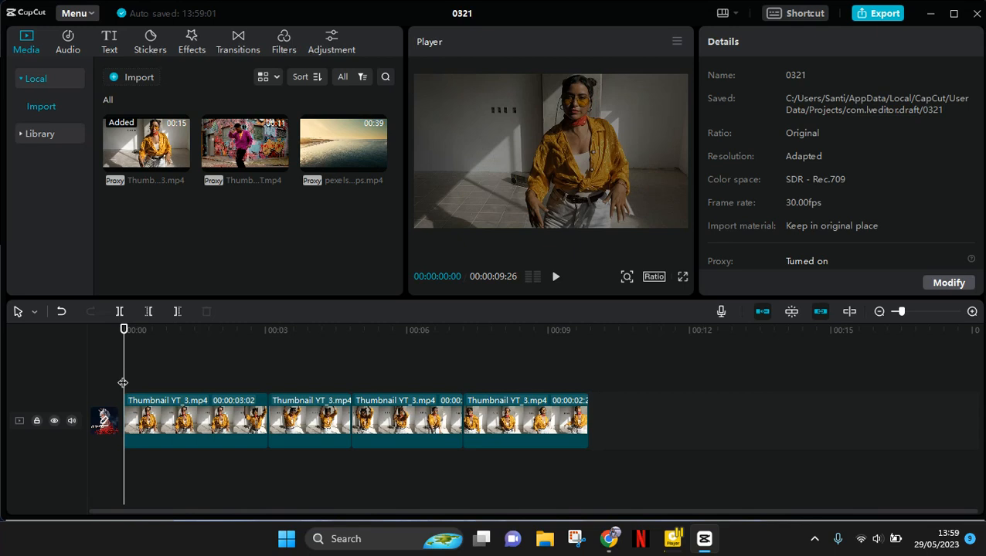
pyautogui.click(556, 277)
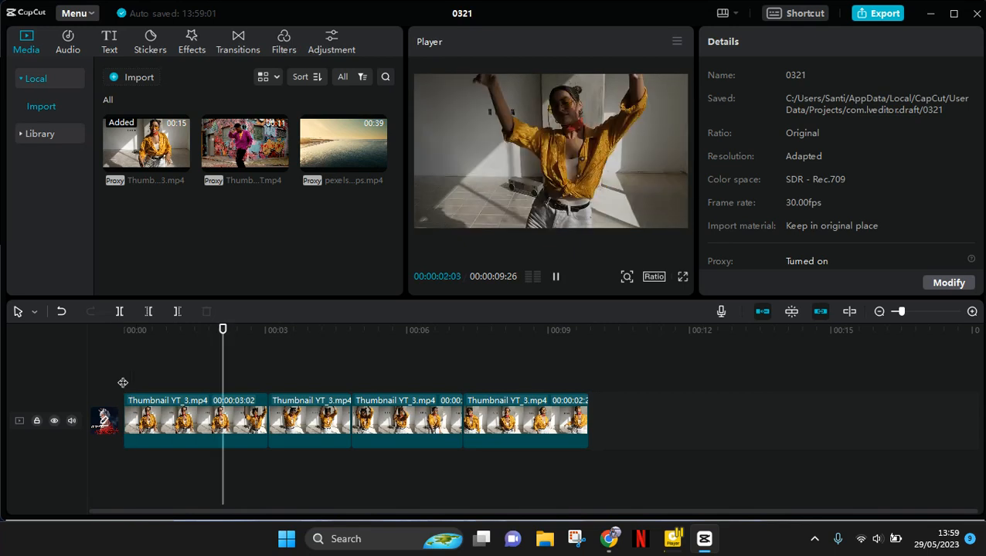